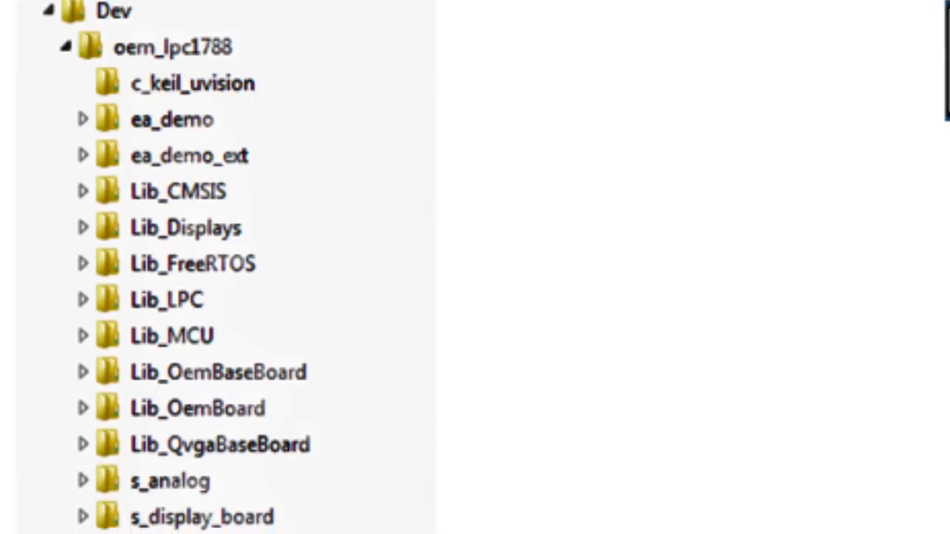
scroll("down", 3)
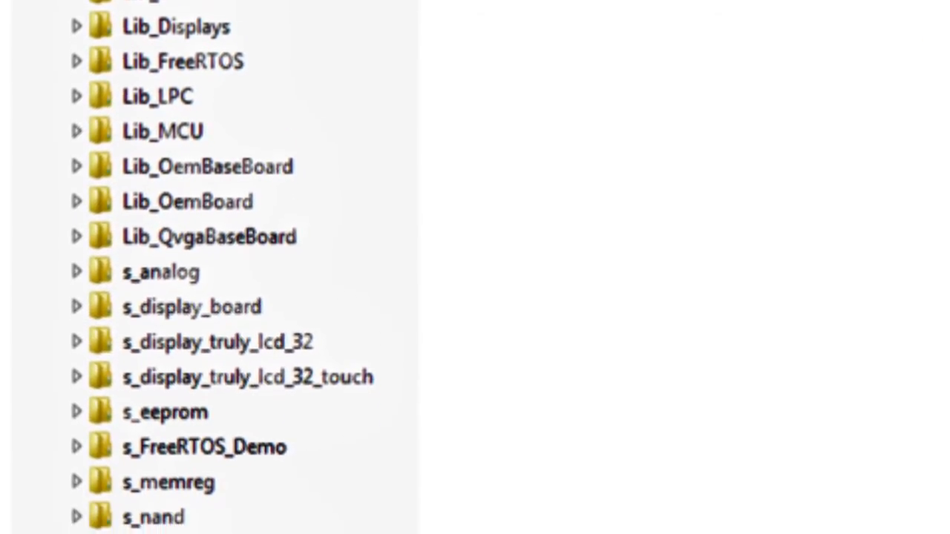
scroll("down", 3)
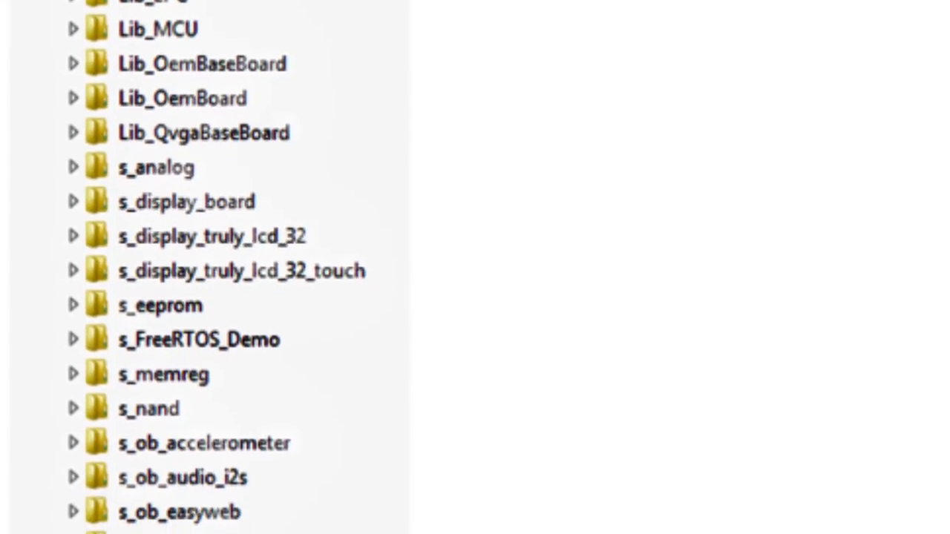
scroll("down", 3)
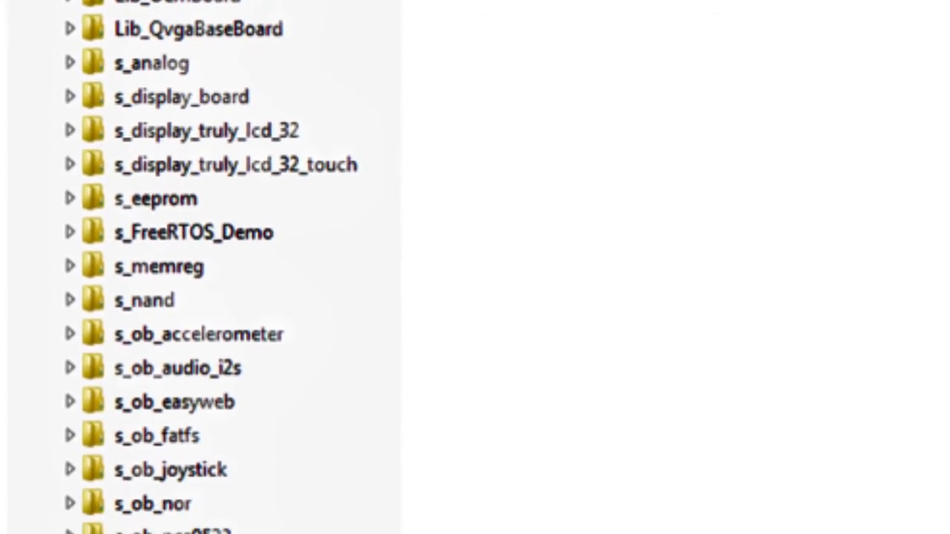
scroll("down", 3)
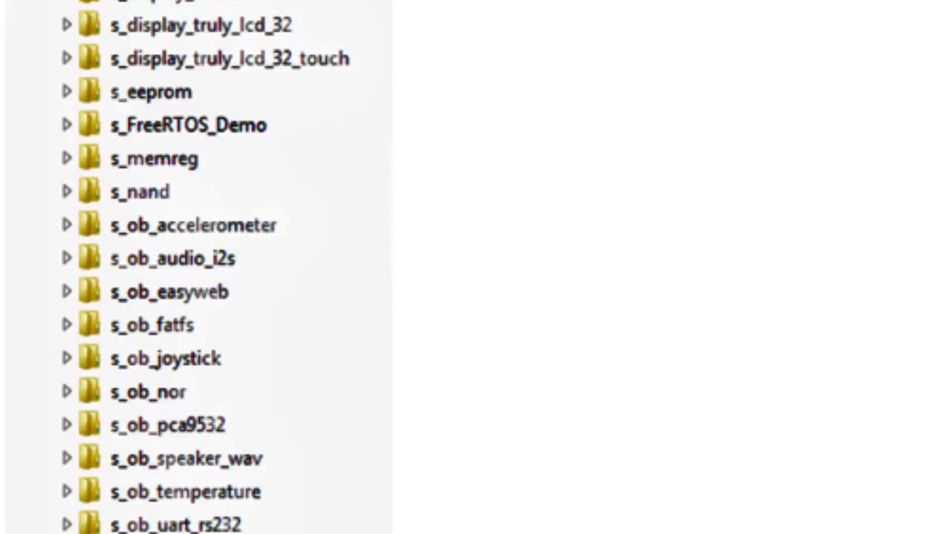
scroll("down", 3)
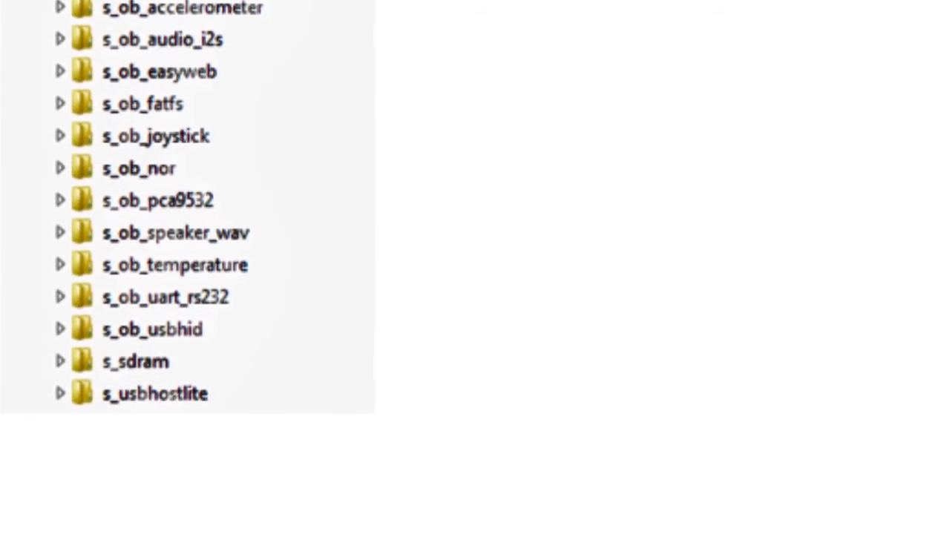
scroll("up", 3)
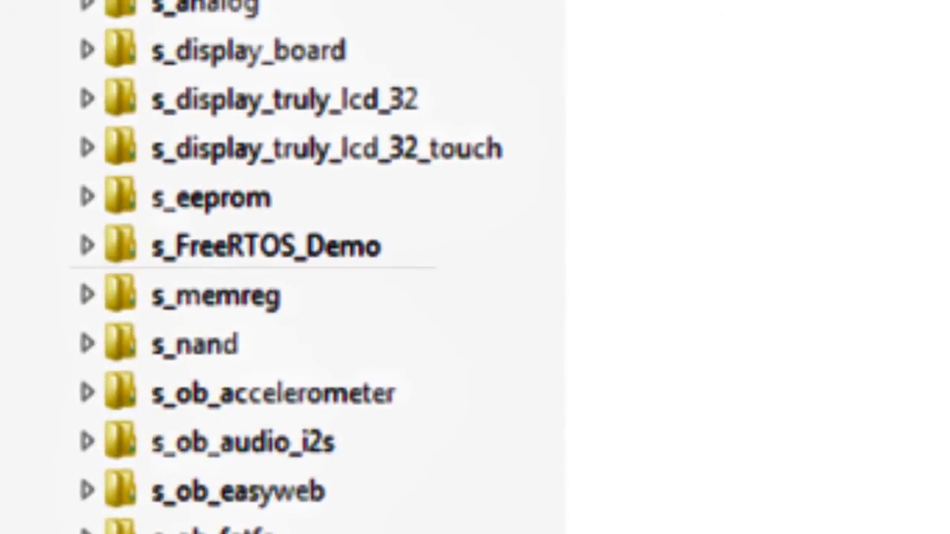
scroll("up", 3)
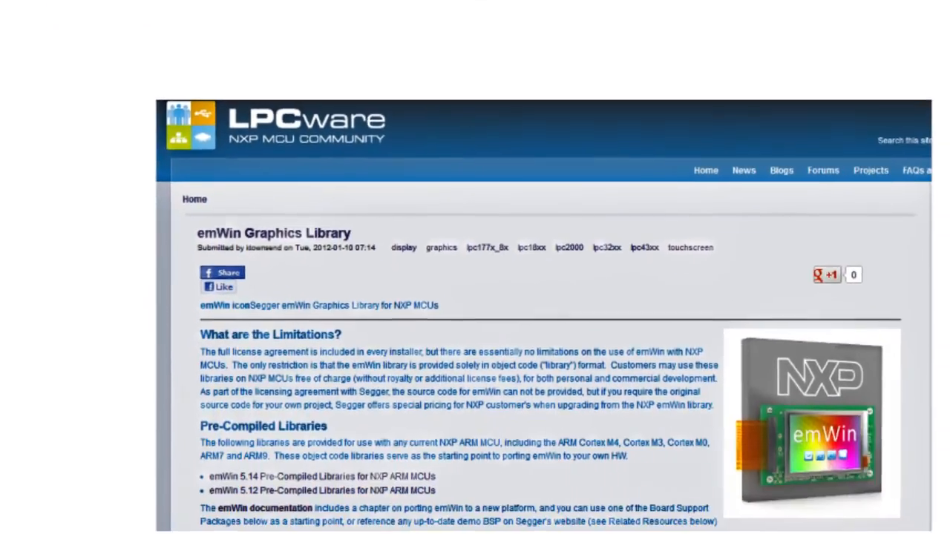
scroll("down", 3)
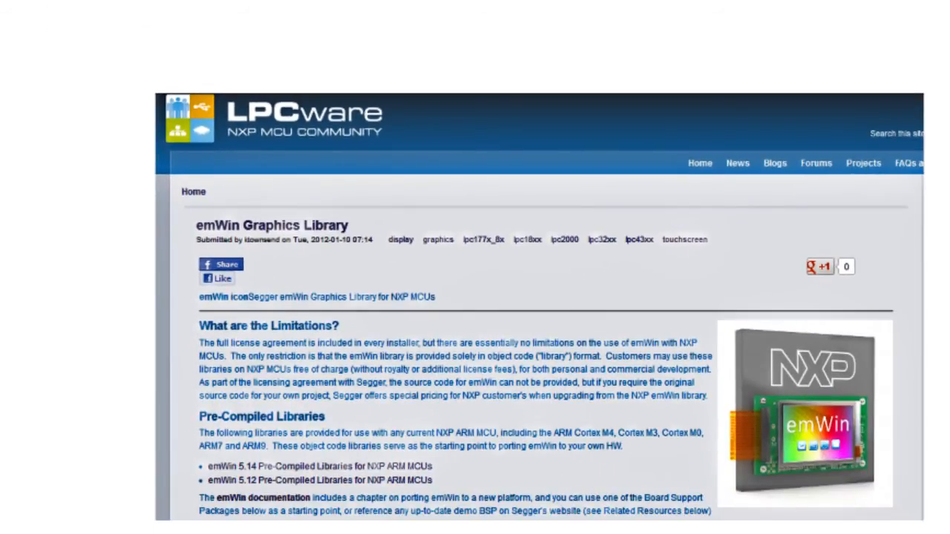